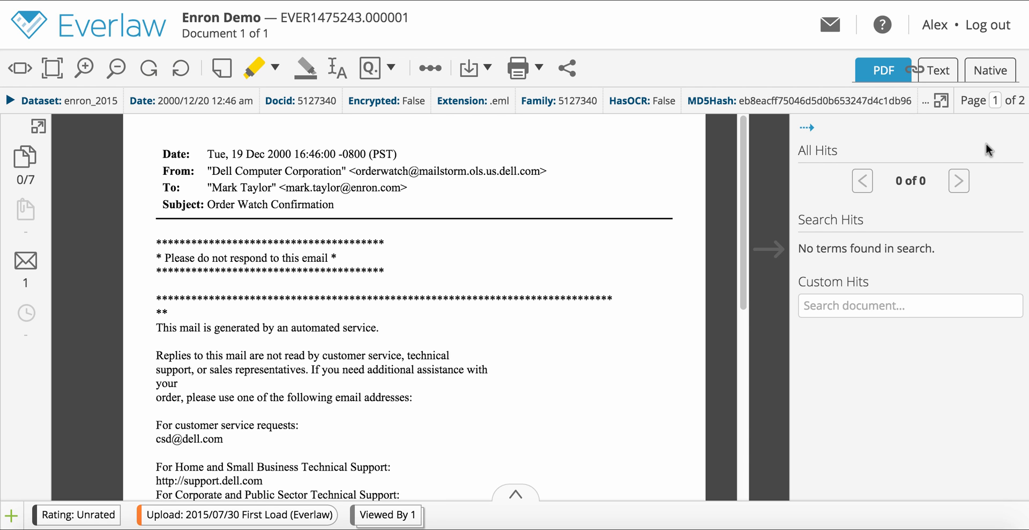
{"action": "mouse_move", "coordinate": [960, 146]}
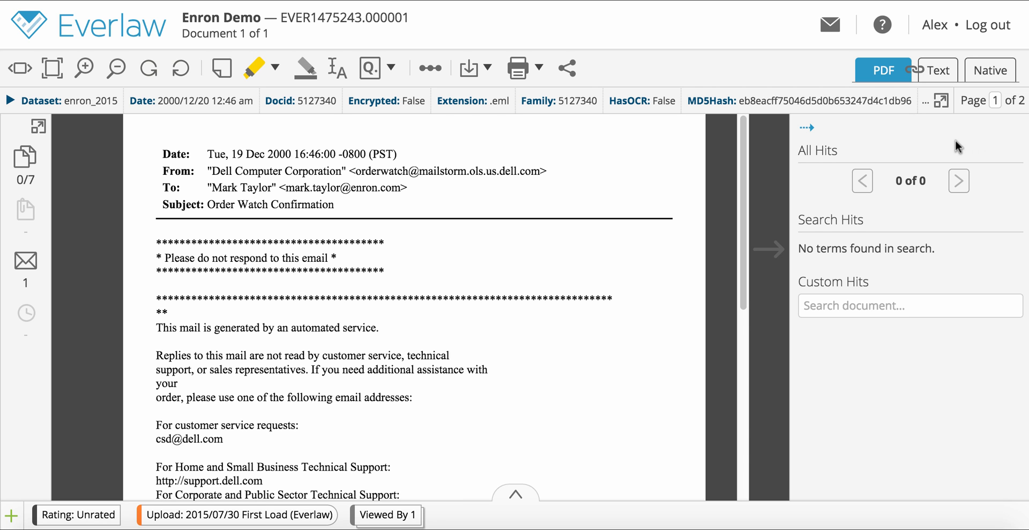
{"action": "mouse_move", "coordinate": [883, 70]}
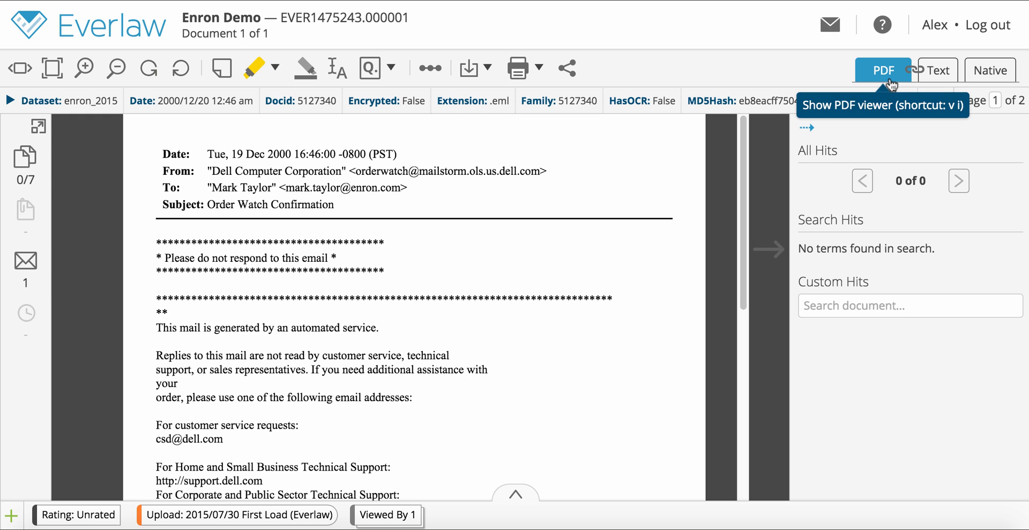
{"action": "mouse_move", "coordinate": [968, 146]}
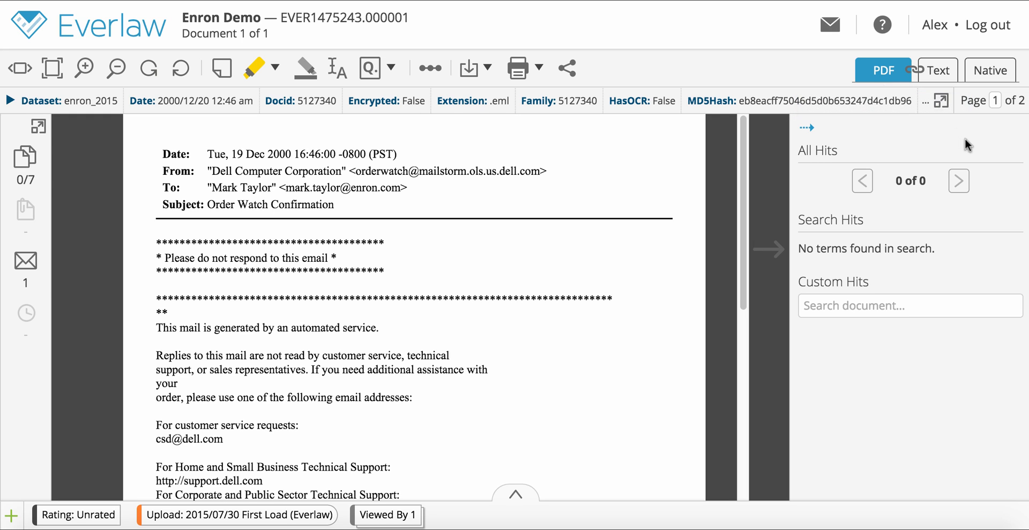
{"action": "mouse_move", "coordinate": [336, 68]}
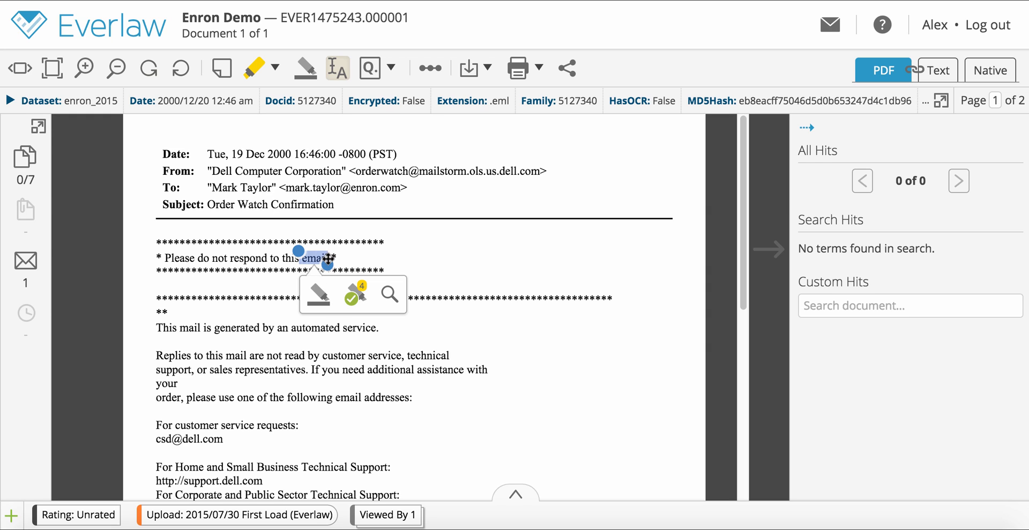
{"action": "mouse_move", "coordinate": [327, 286]}
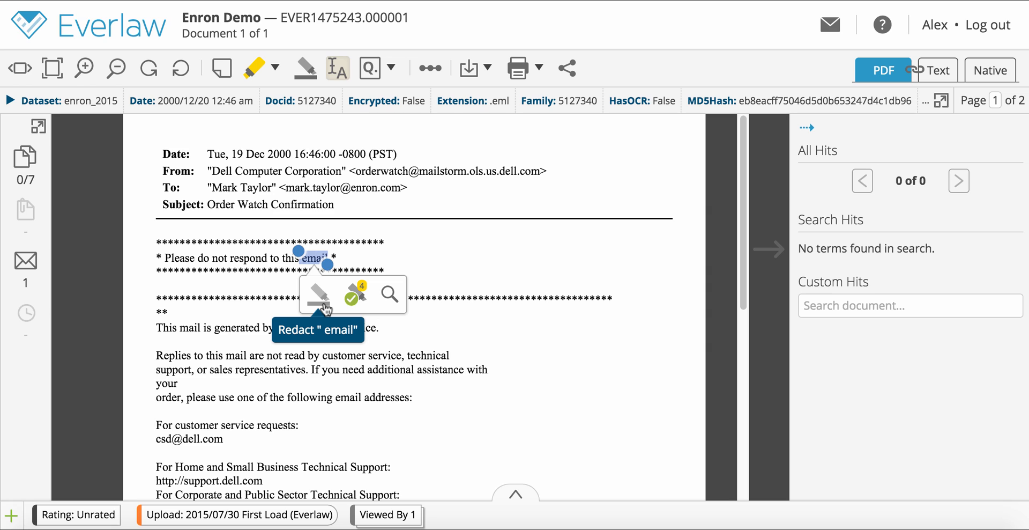
{"action": "mouse_move", "coordinate": [355, 294]}
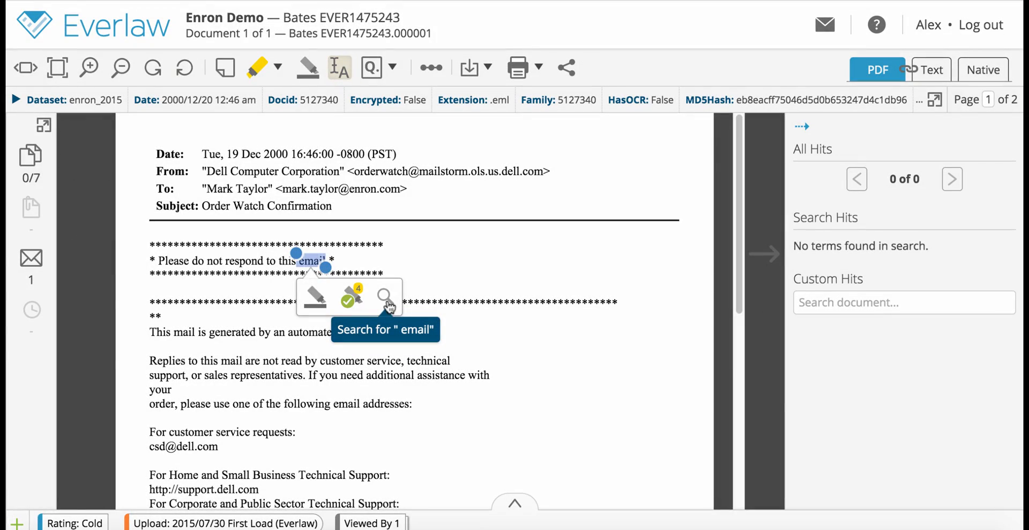
Search the document for 'email' from the selection popup, adding it to Custom Hits.
{"action": "left_click", "coordinate": [389, 297]}
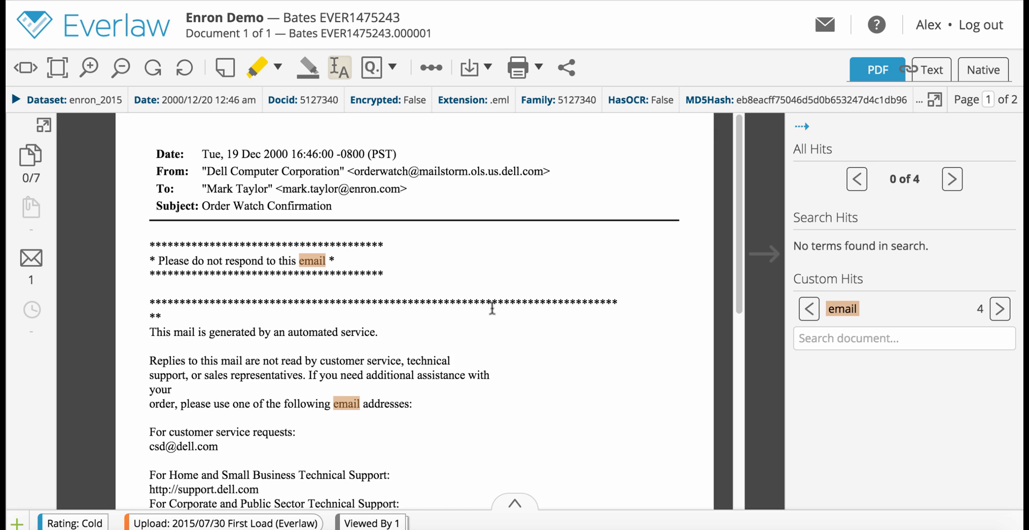
{"action": "mouse_move", "coordinate": [855, 294]}
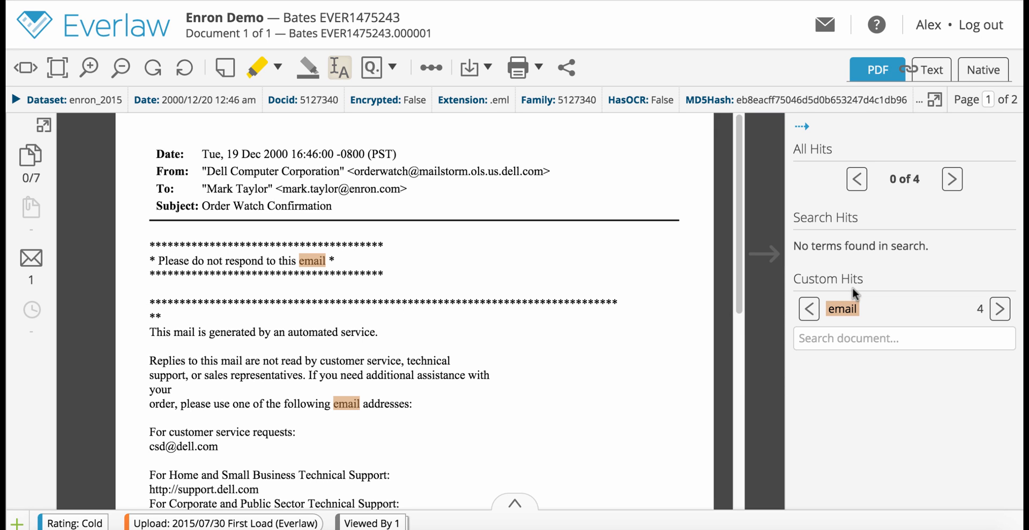
{"action": "mouse_move", "coordinate": [853, 308]}
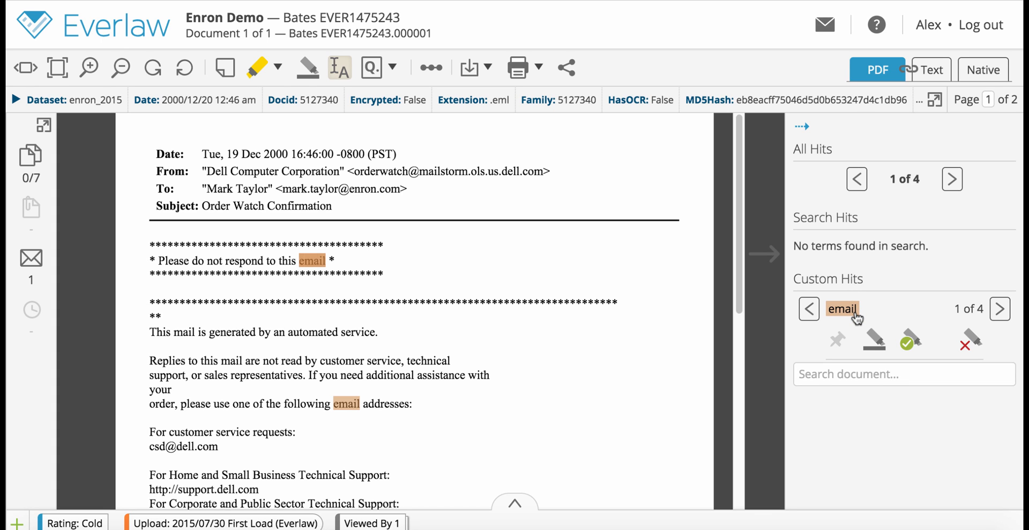
{"action": "mouse_move", "coordinate": [875, 346]}
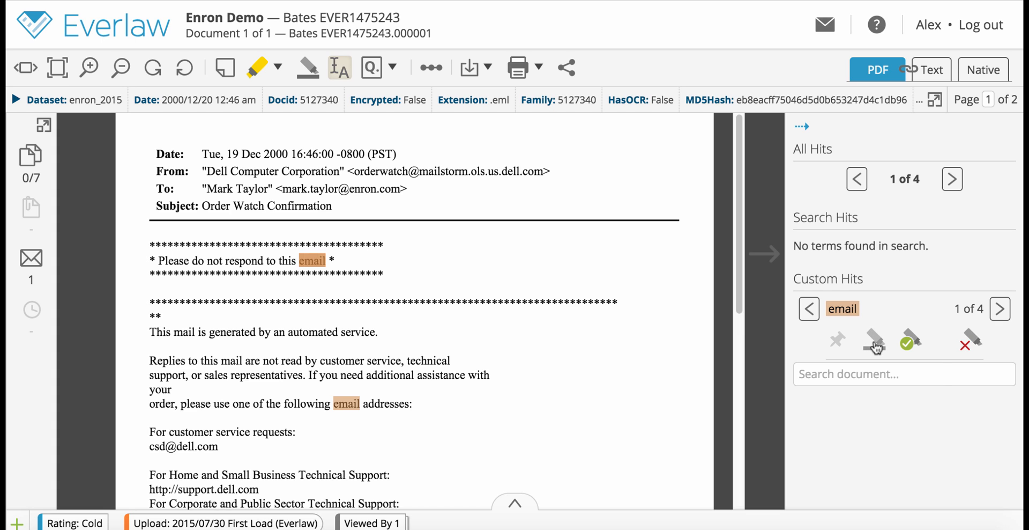
{"action": "mouse_move", "coordinate": [875, 342]}
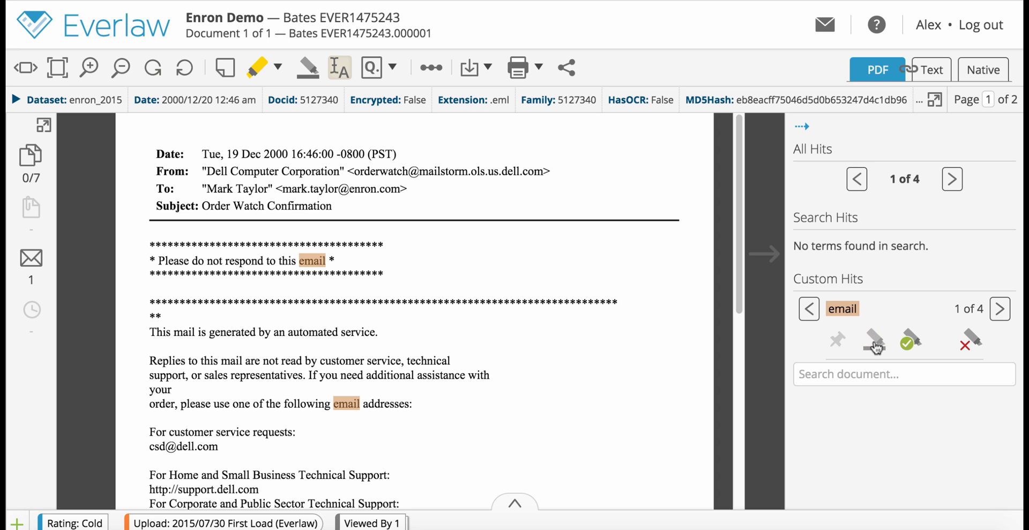
{"action": "mouse_move", "coordinate": [912, 342]}
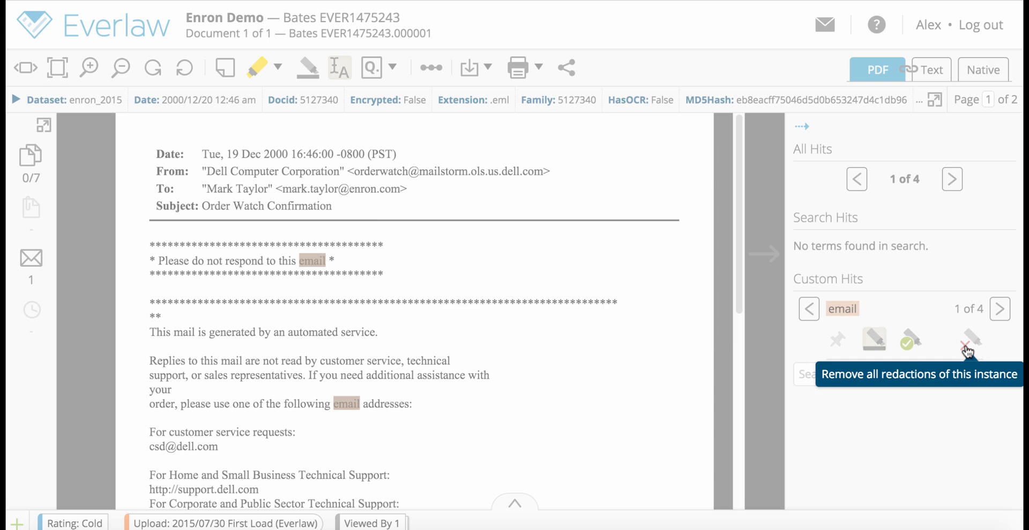
Remove all redactions of the 'email' term and confirm the deletion.
{"action": "left_click", "coordinate": [968, 340]}
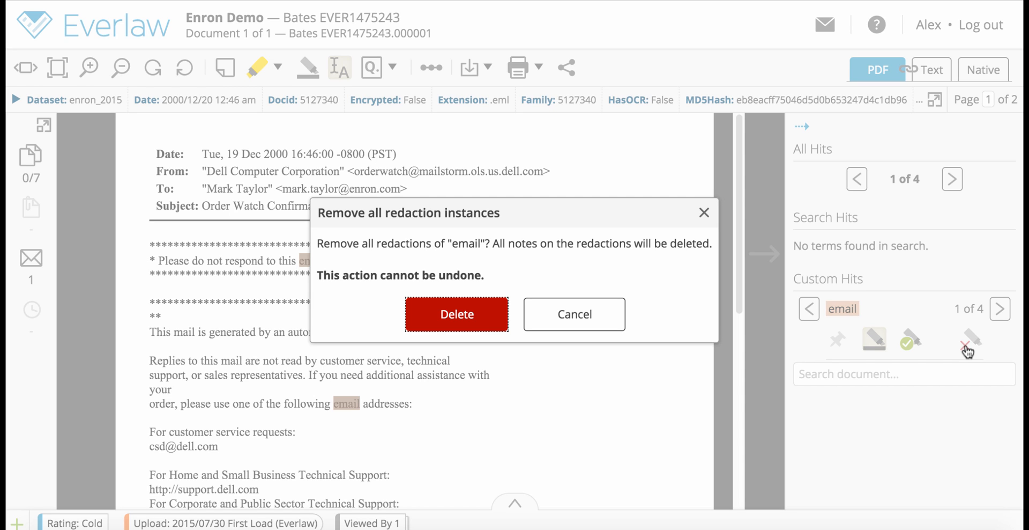
{"action": "mouse_move", "coordinate": [482, 345]}
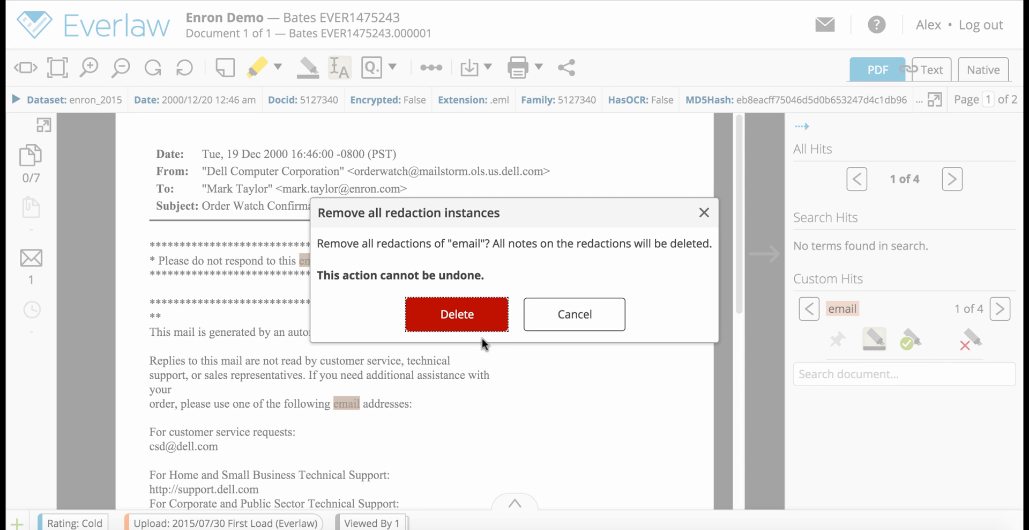
{"action": "left_click", "coordinate": [456, 314]}
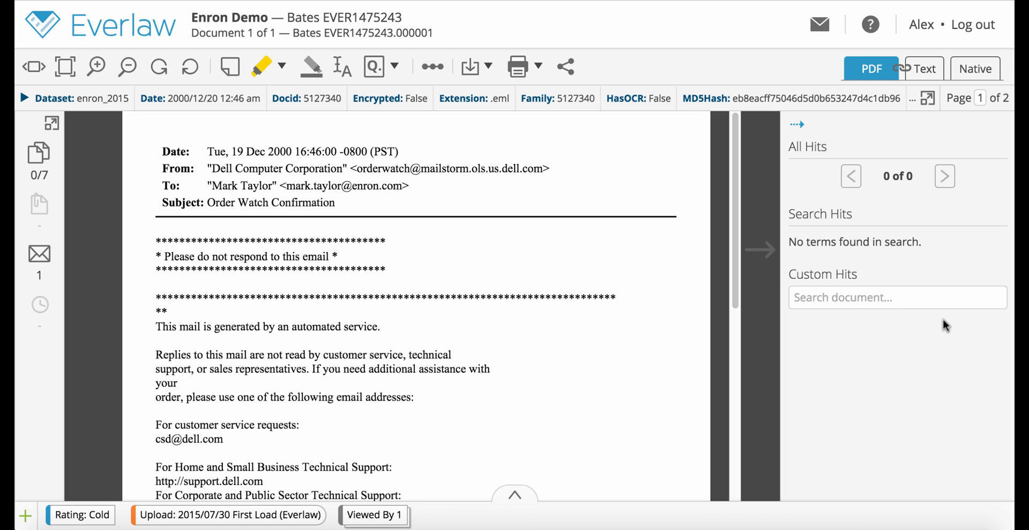
{"action": "mouse_move", "coordinate": [925, 315]}
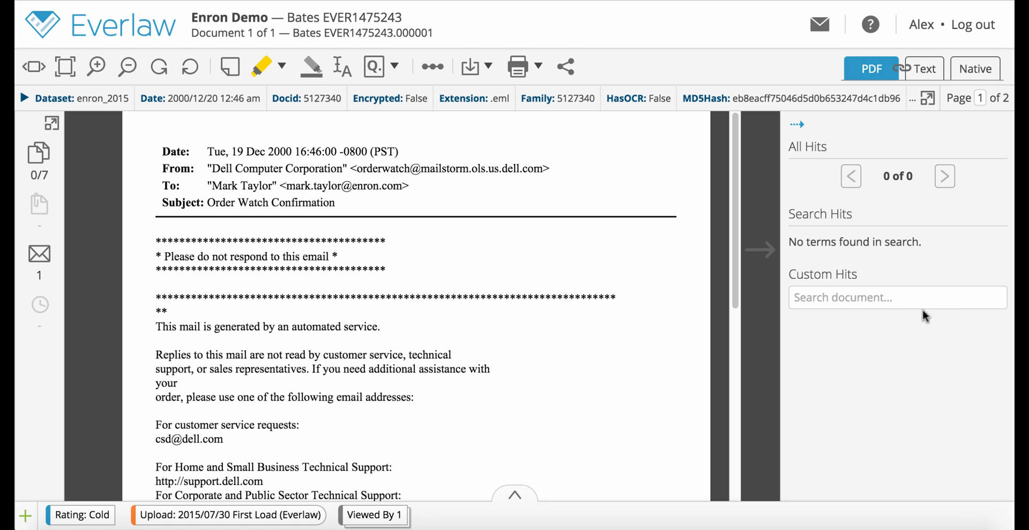
Focus the 'Search document...' box under Custom Hits for a new term.
{"action": "left_click", "coordinate": [897, 297]}
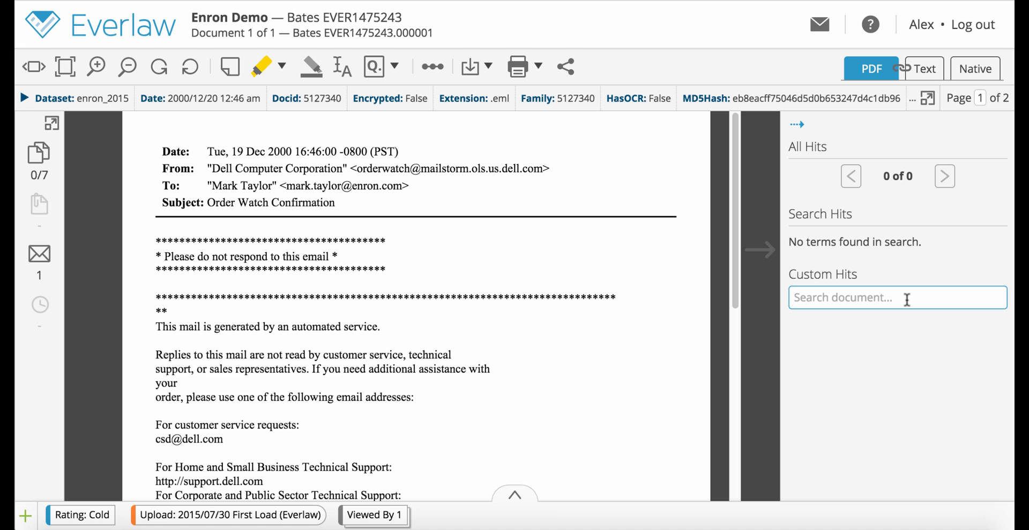
Run the [Email Addresses] common pattern search, finding five hits.
{"action": "left_click", "coordinate": [897, 296]}
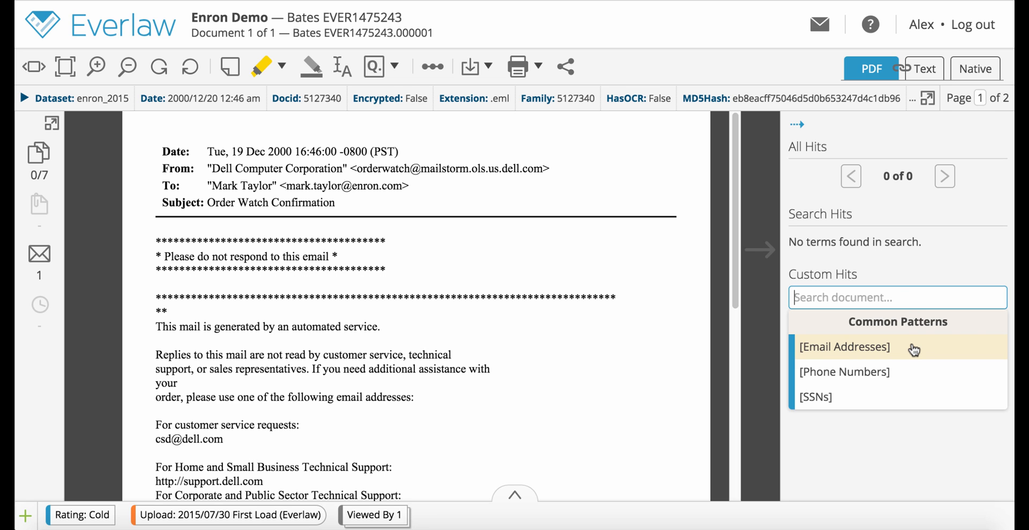
{"action": "left_click", "coordinate": [845, 346]}
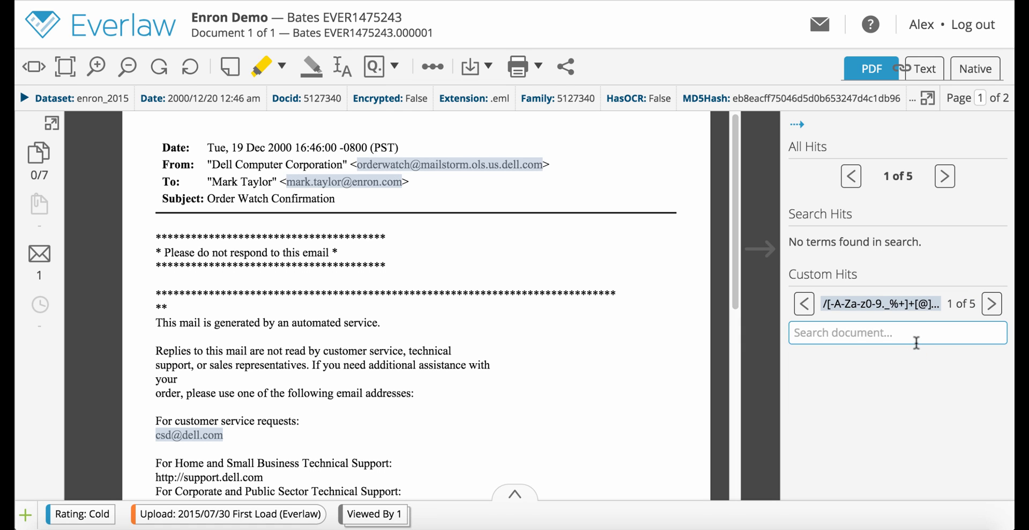